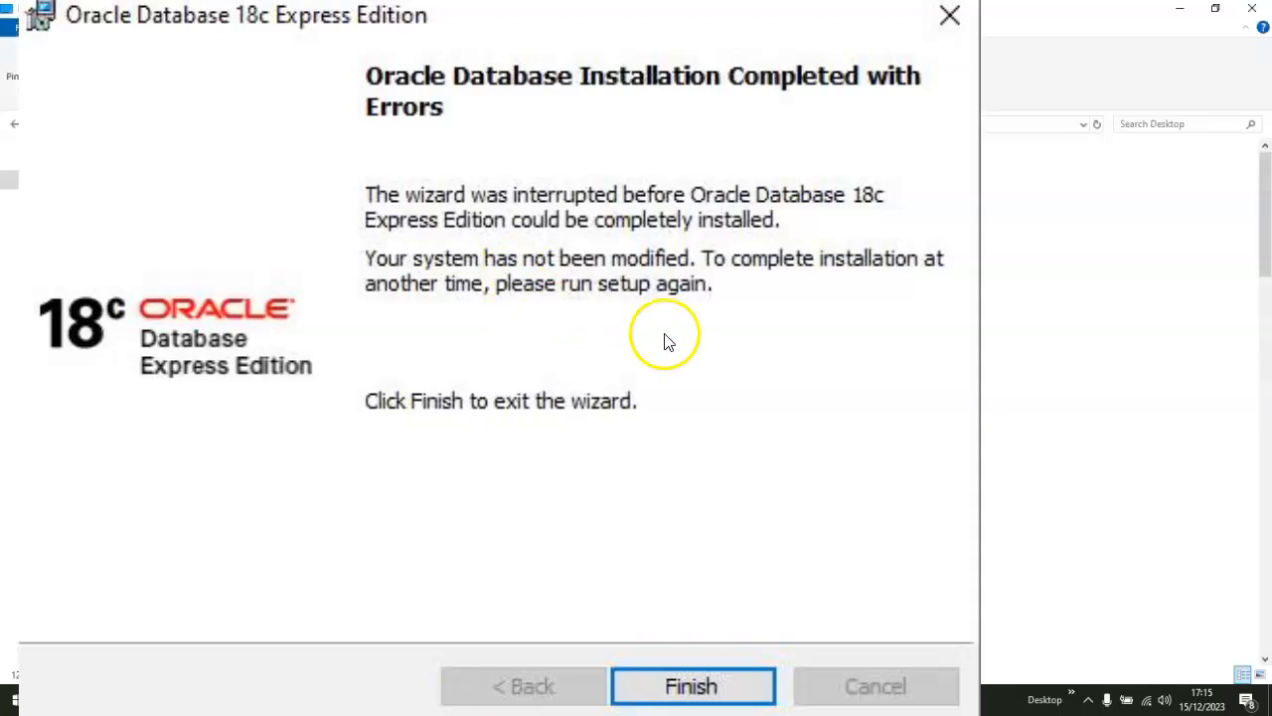
# Close the Oracle 18c XE installer wizard that ended with errors.
pyautogui.click(691, 686)
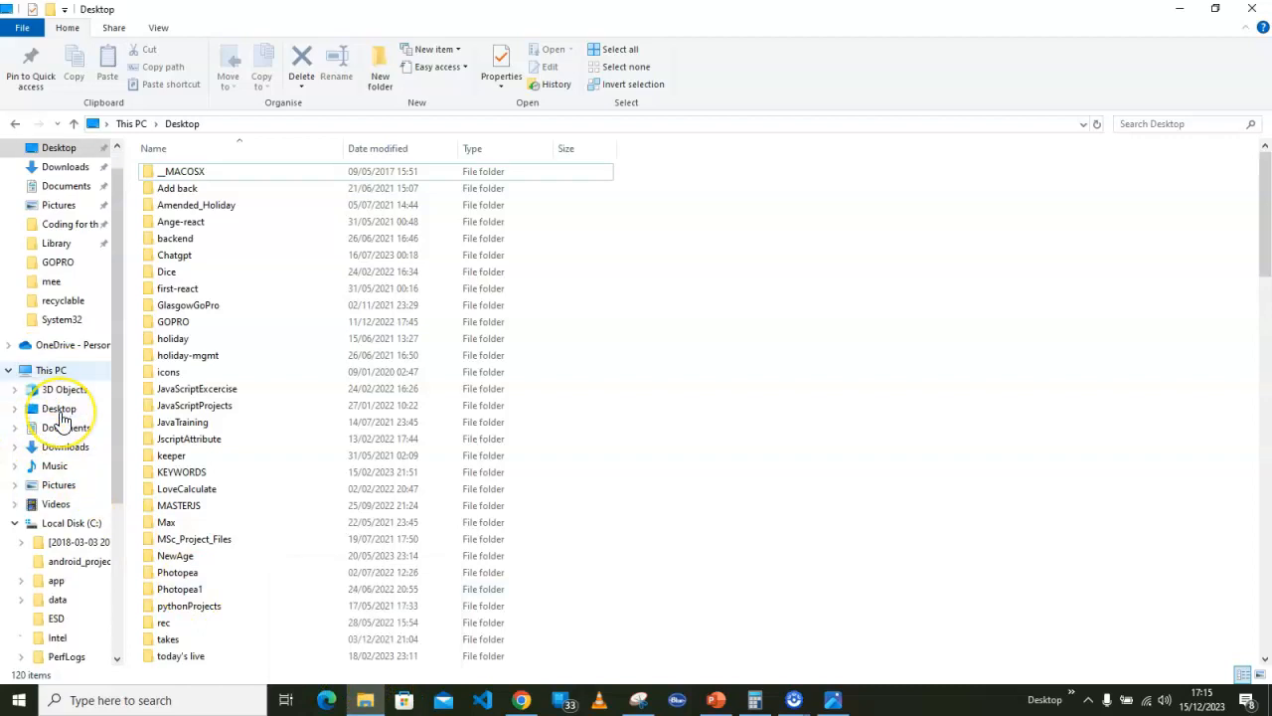
# Navigate to C:\app\User\product on Local Disk (C:).
pyautogui.click(71, 465)
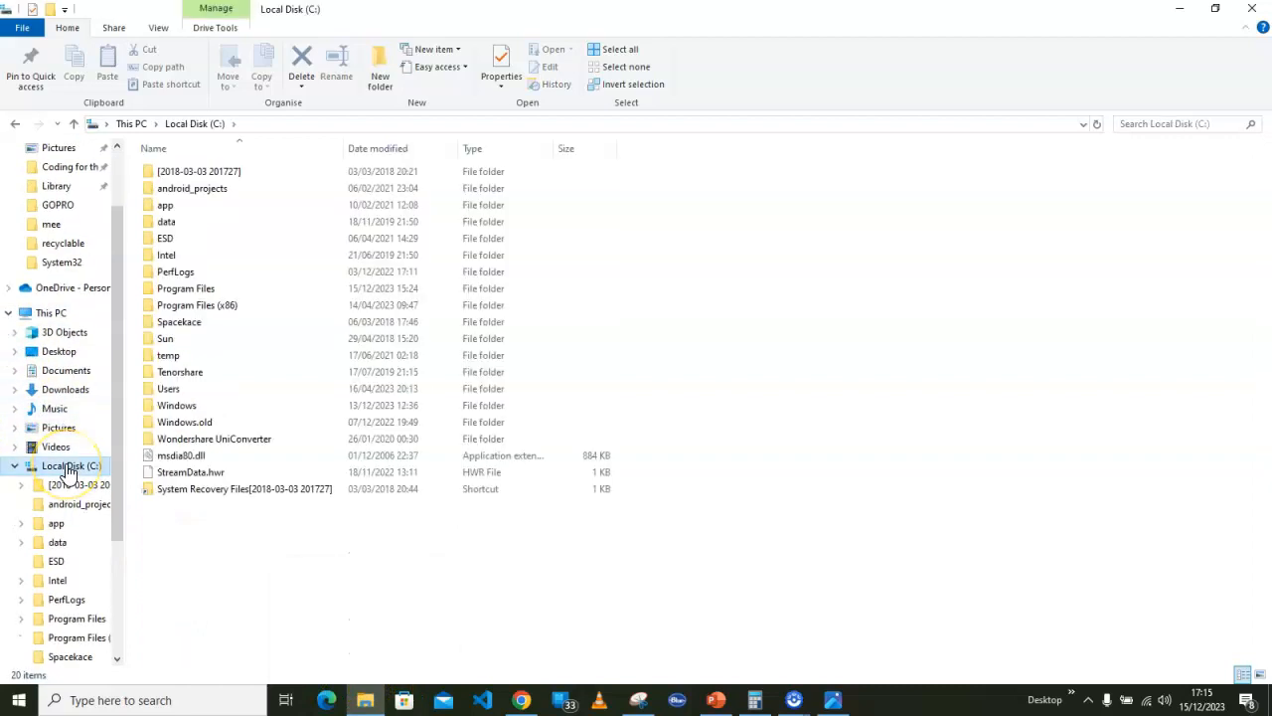
pyautogui.doubleClick(165, 205)
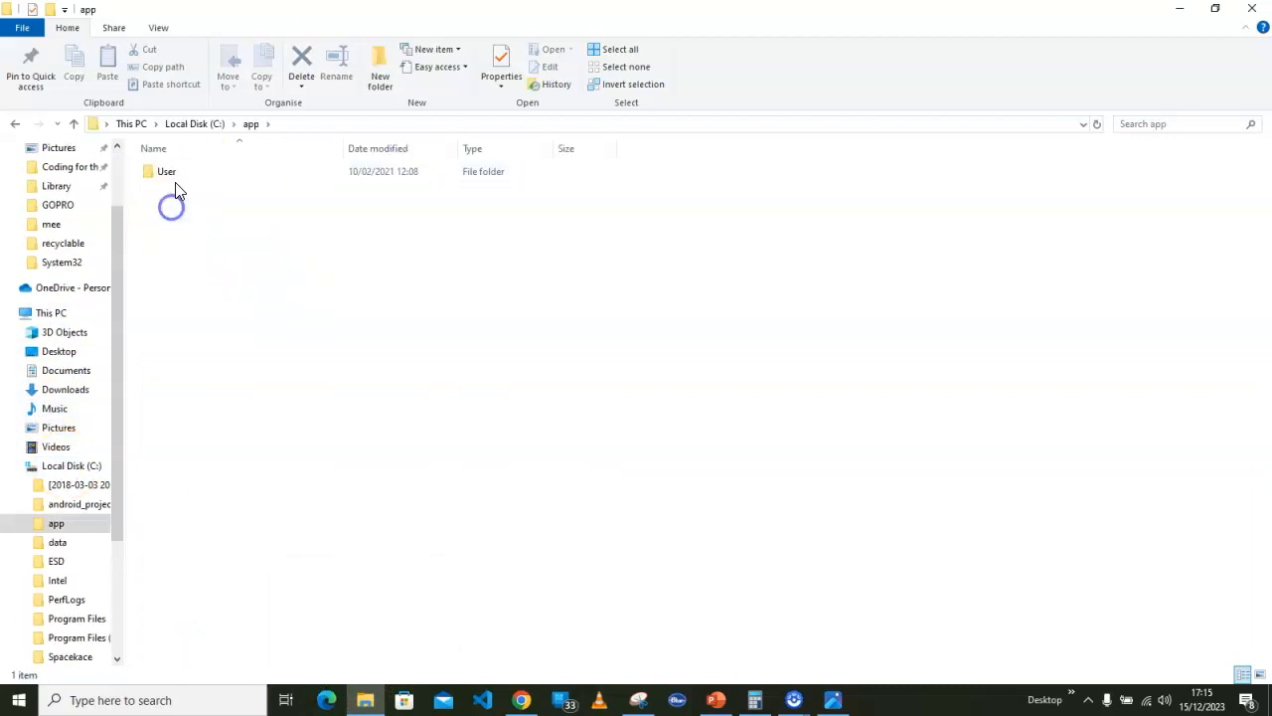
pyautogui.doubleClick(166, 171)
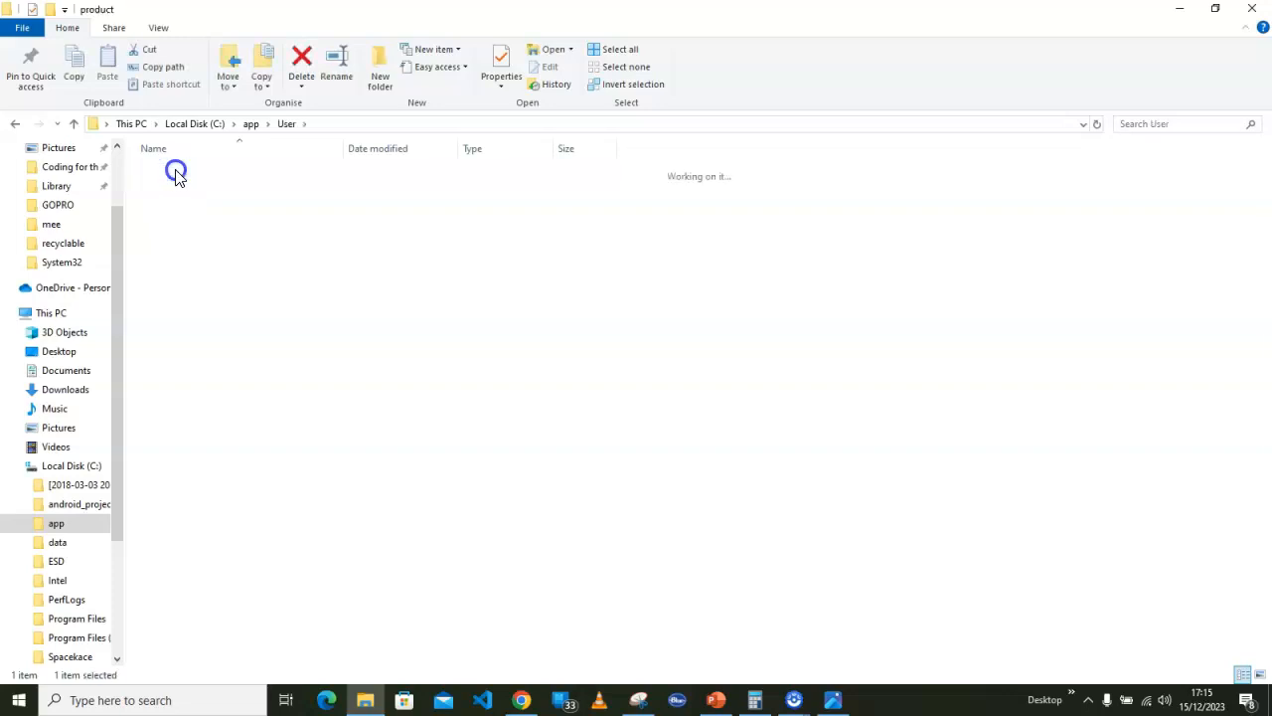
pyautogui.doubleClick(176, 171)
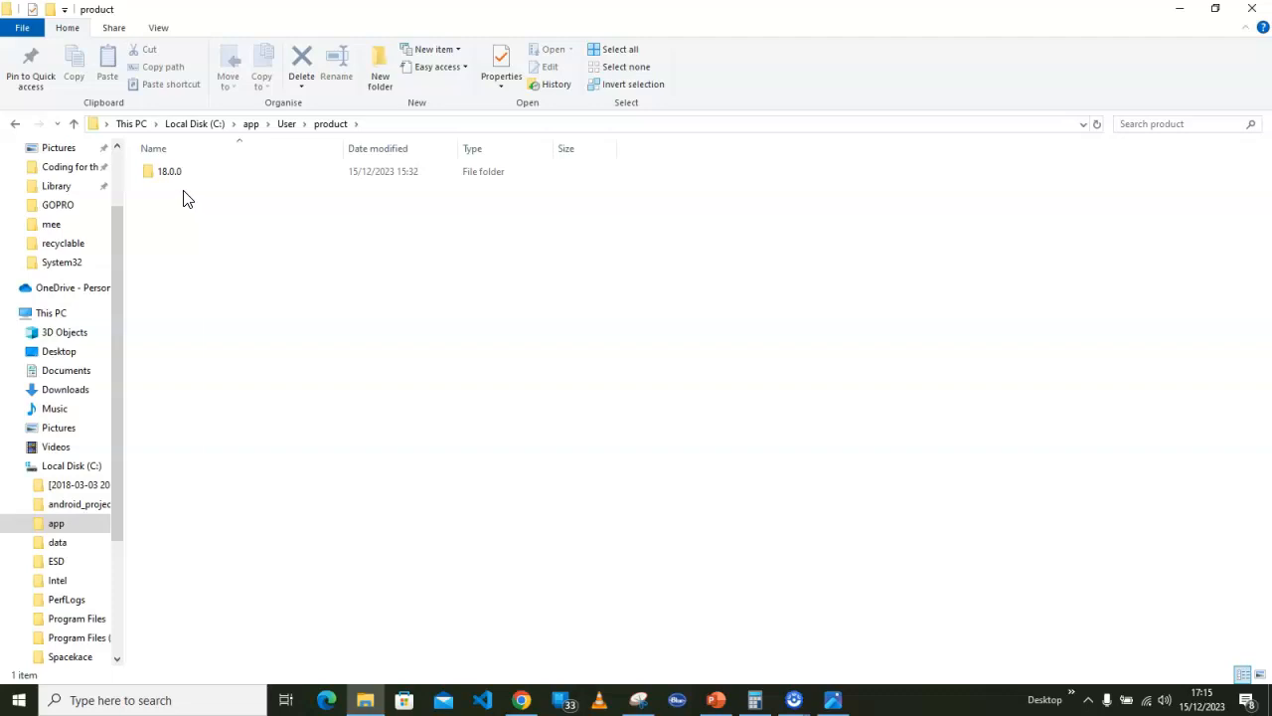
# Bring up the context menu for the 18.0.0 folder.
pyautogui.click(169, 171)
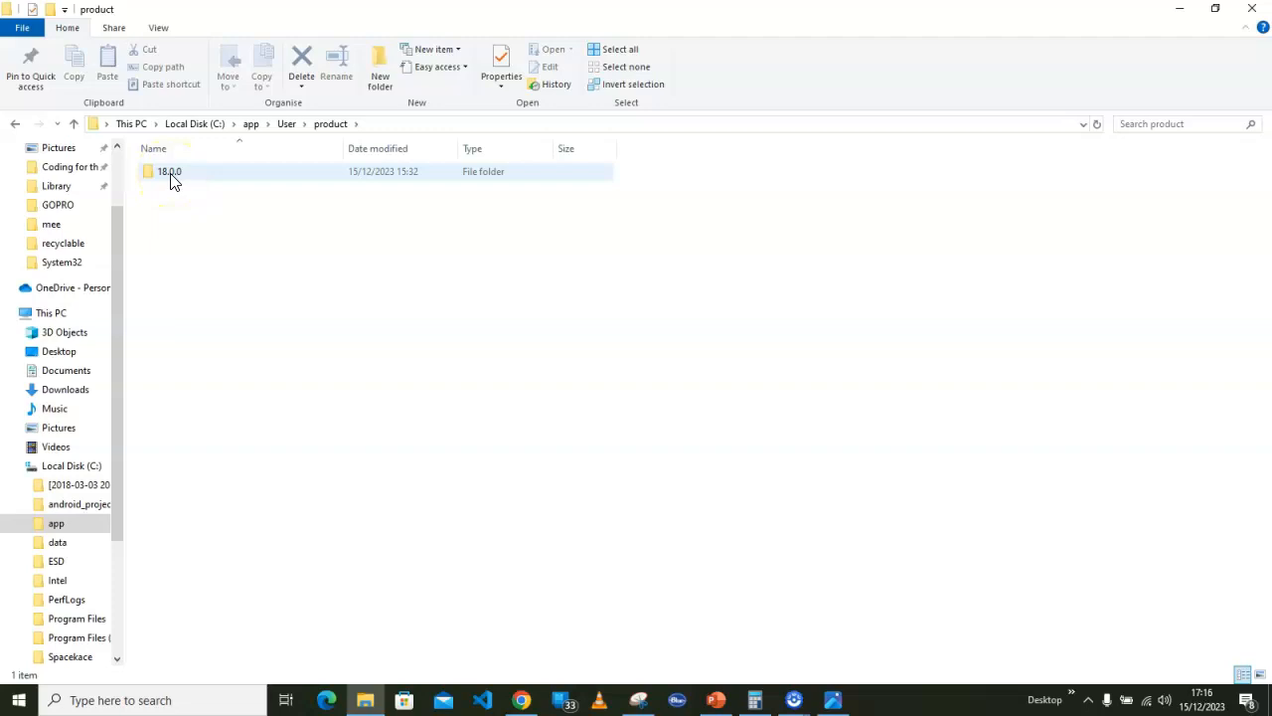
pyautogui.moveTo(169, 171)
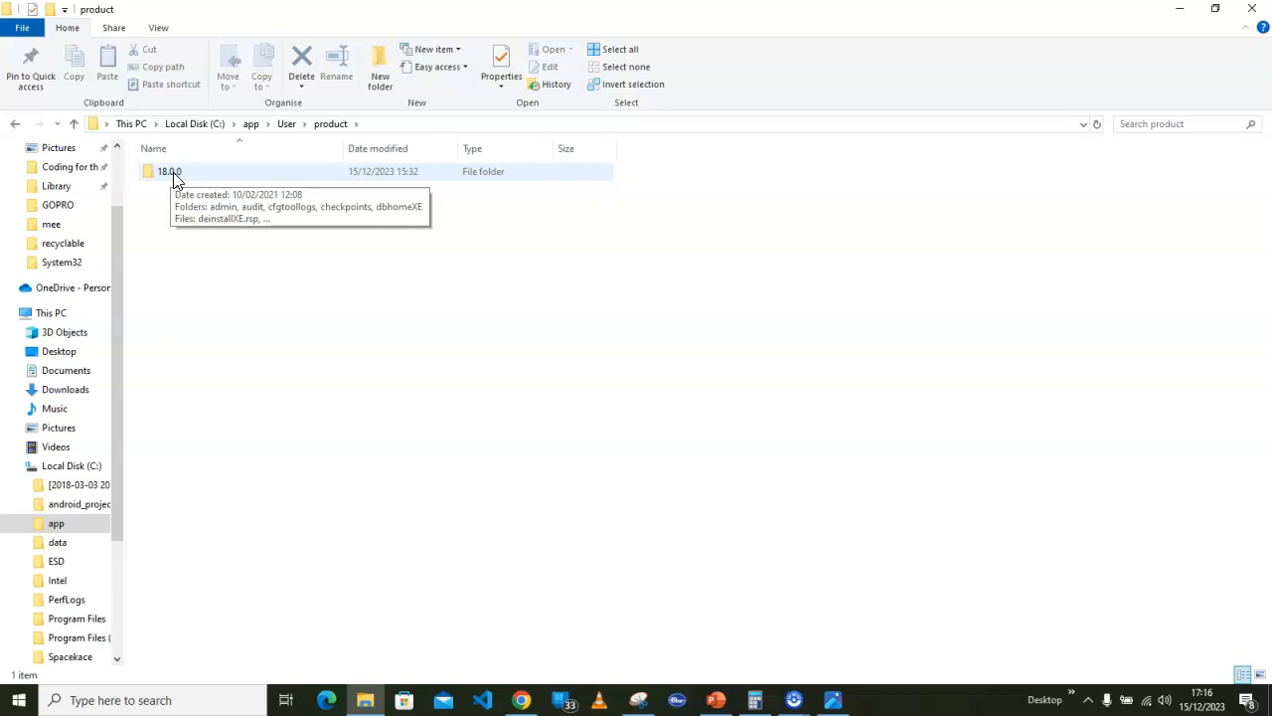
pyautogui.click(173, 171)
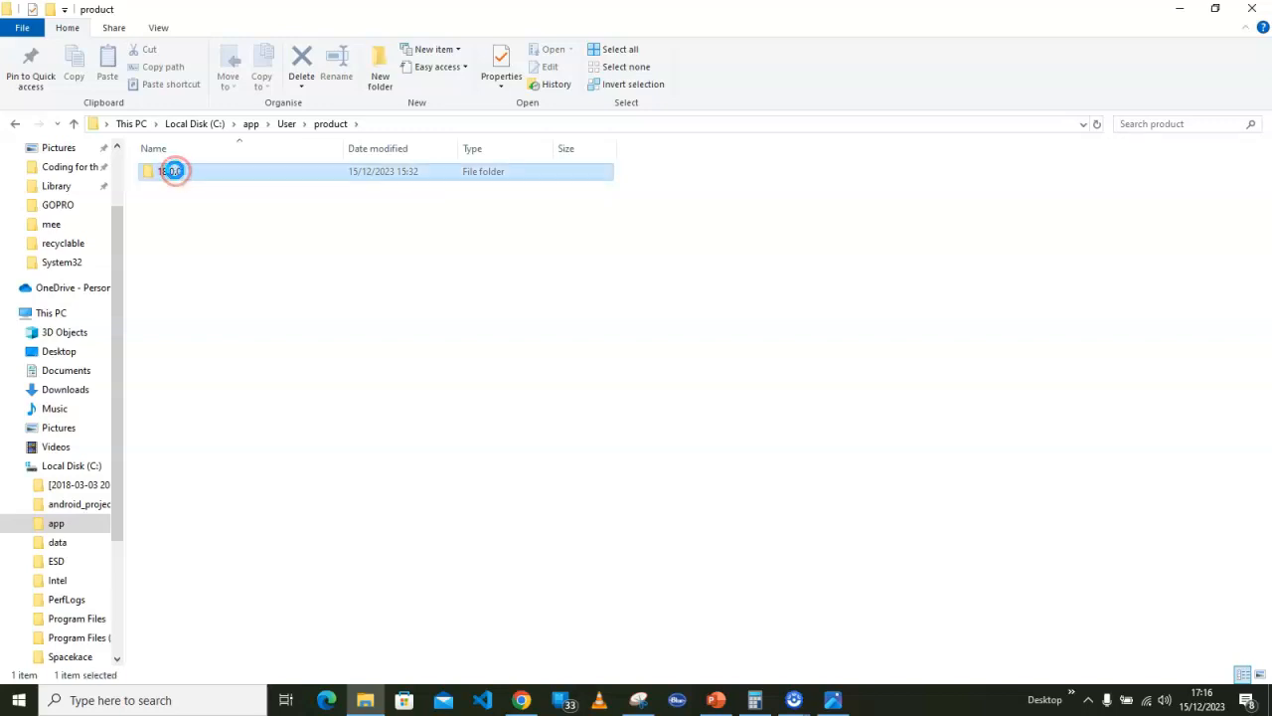
pyautogui.rightClick(174, 171)
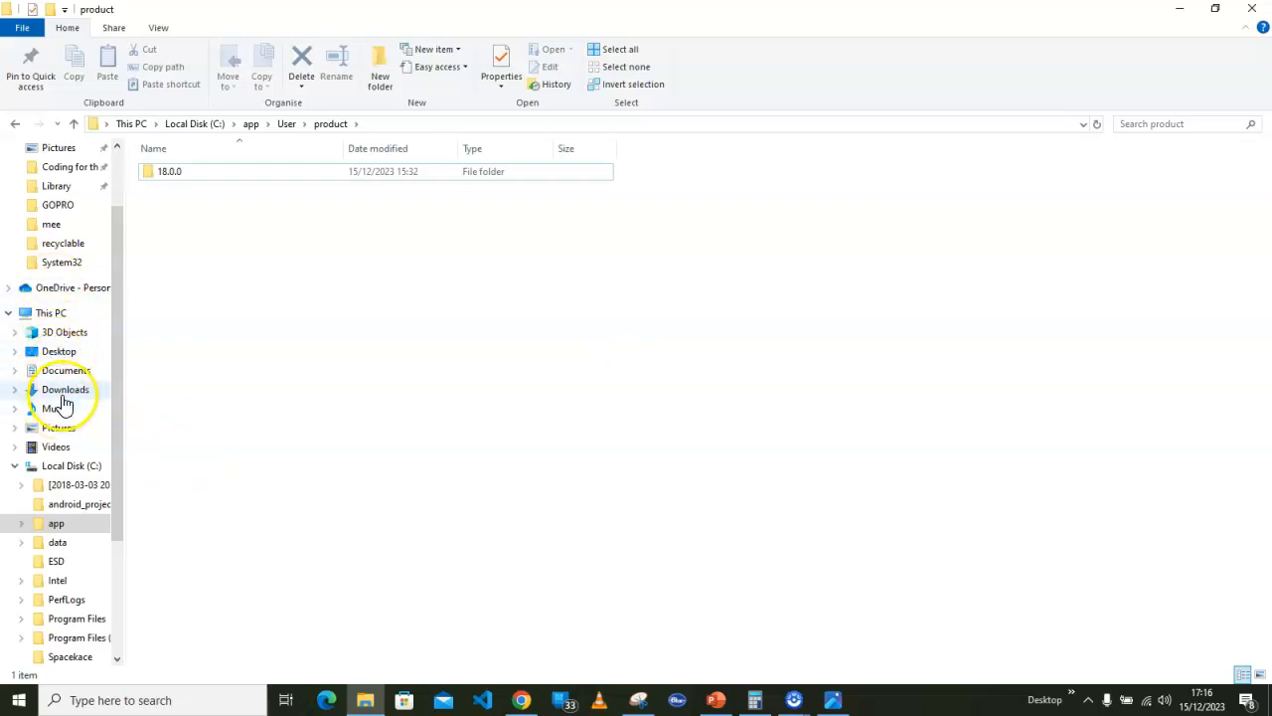
# Search Downloads for 'ora' and open the OracleXE184_Win64 folder.
pyautogui.click(65, 389)
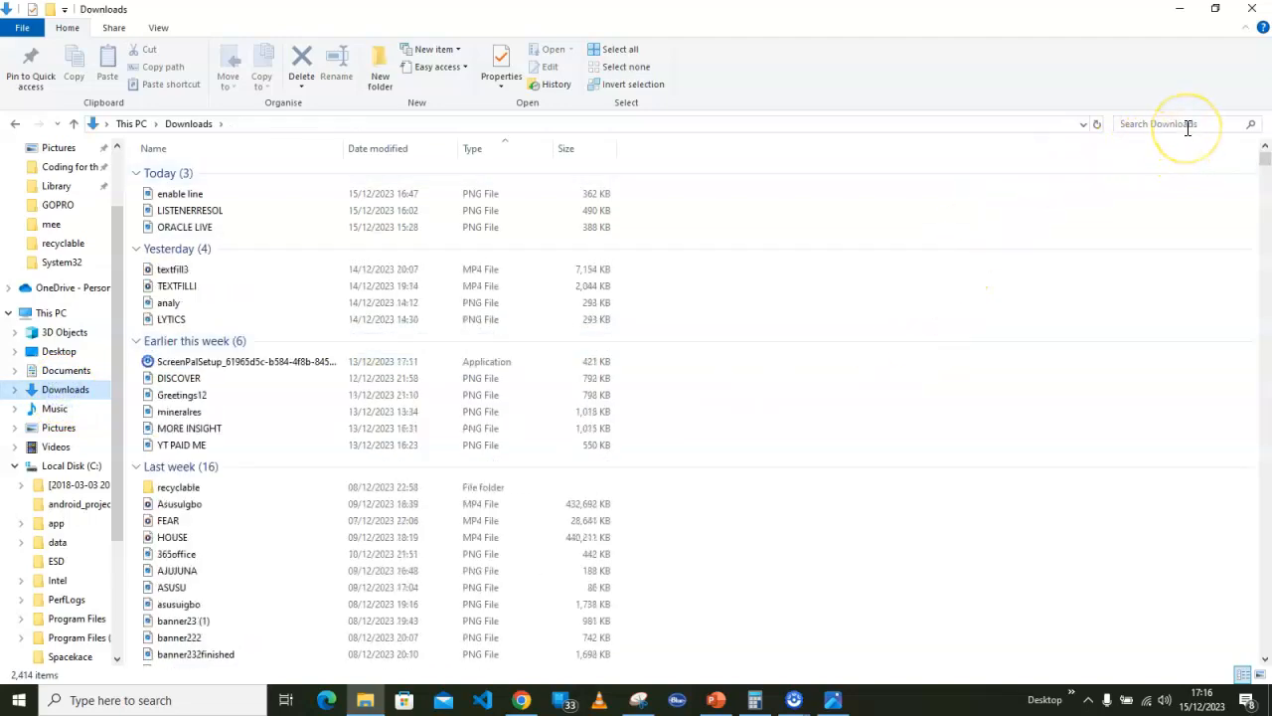
pyautogui.click(1183, 123)
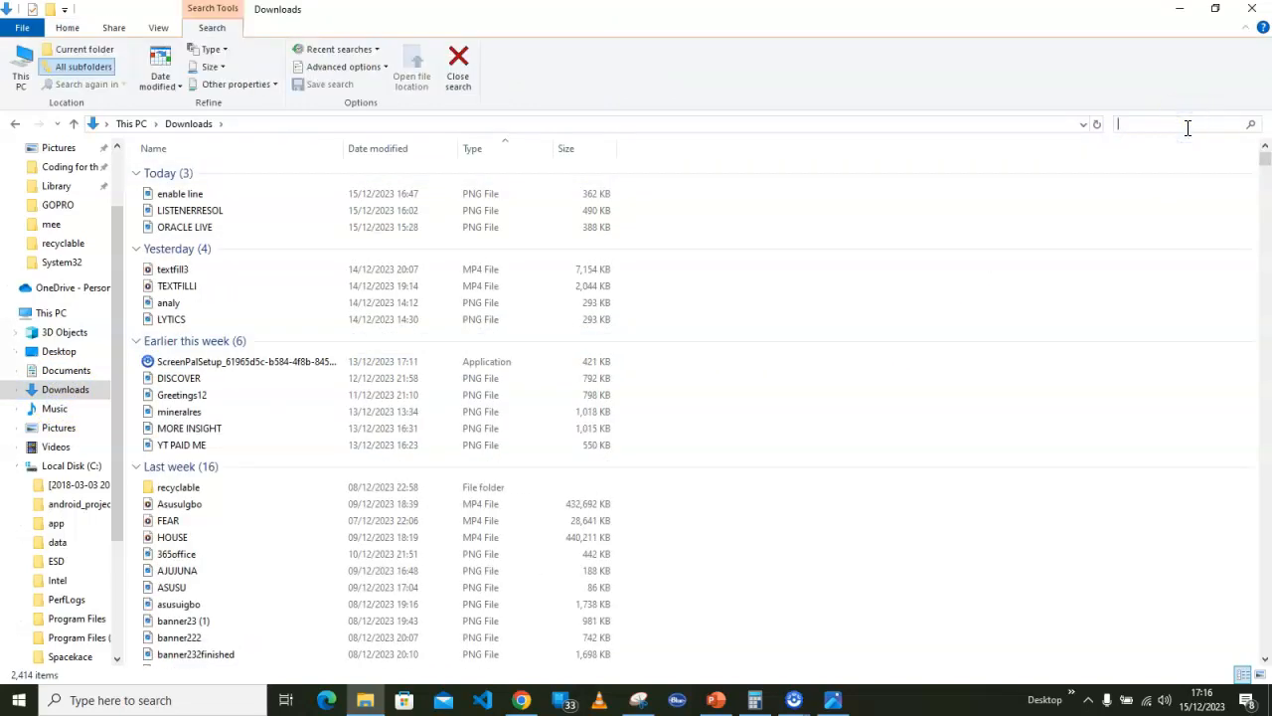
pyautogui.write('ora')
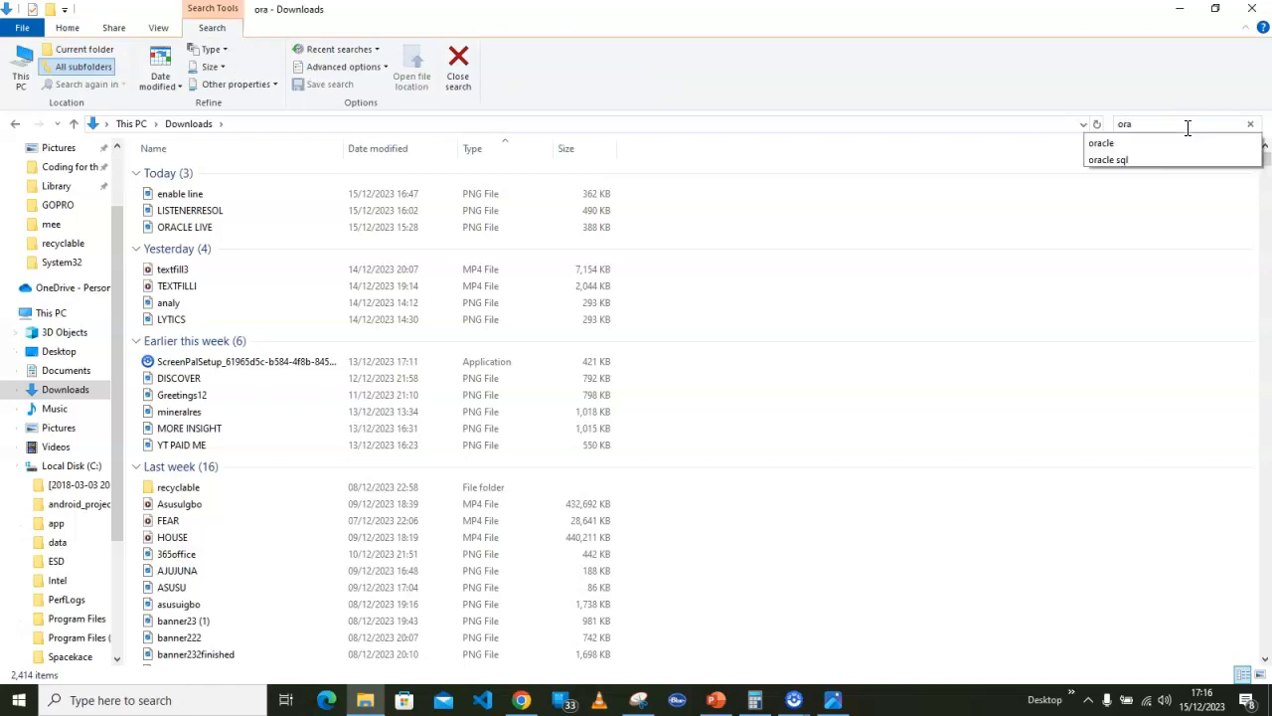
pyautogui.moveTo(1113, 143)
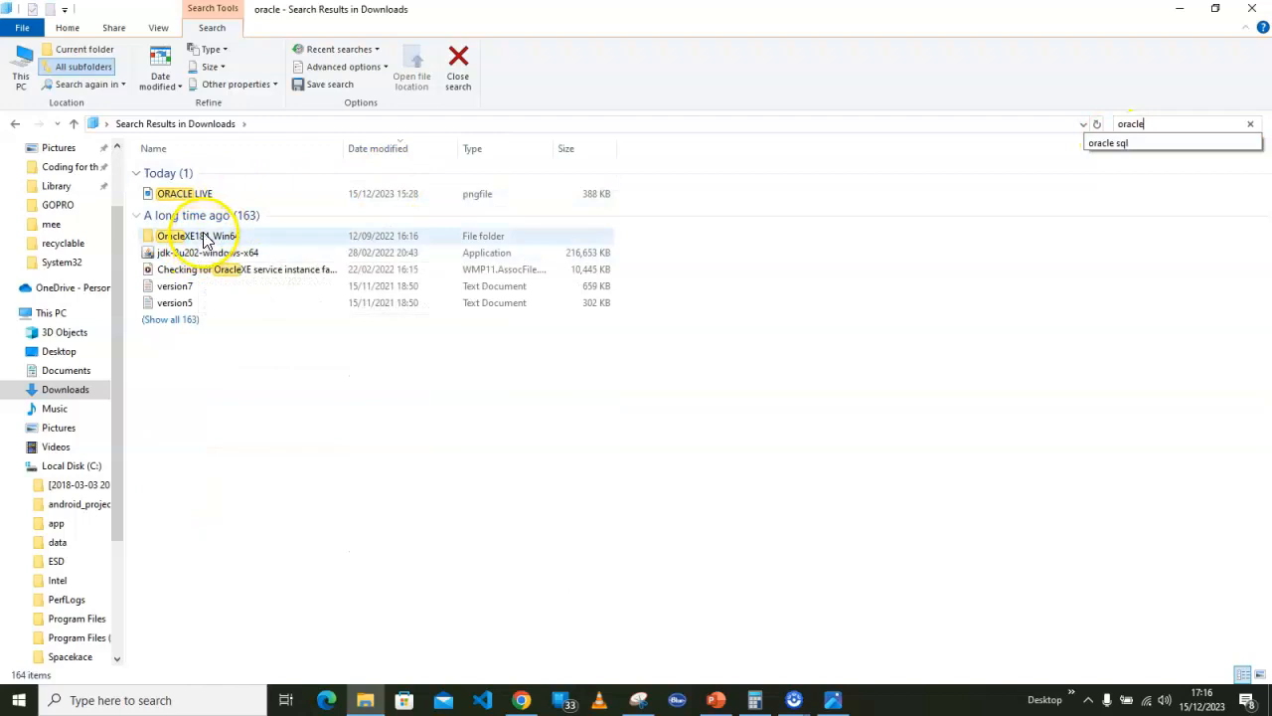
pyautogui.moveTo(198, 235)
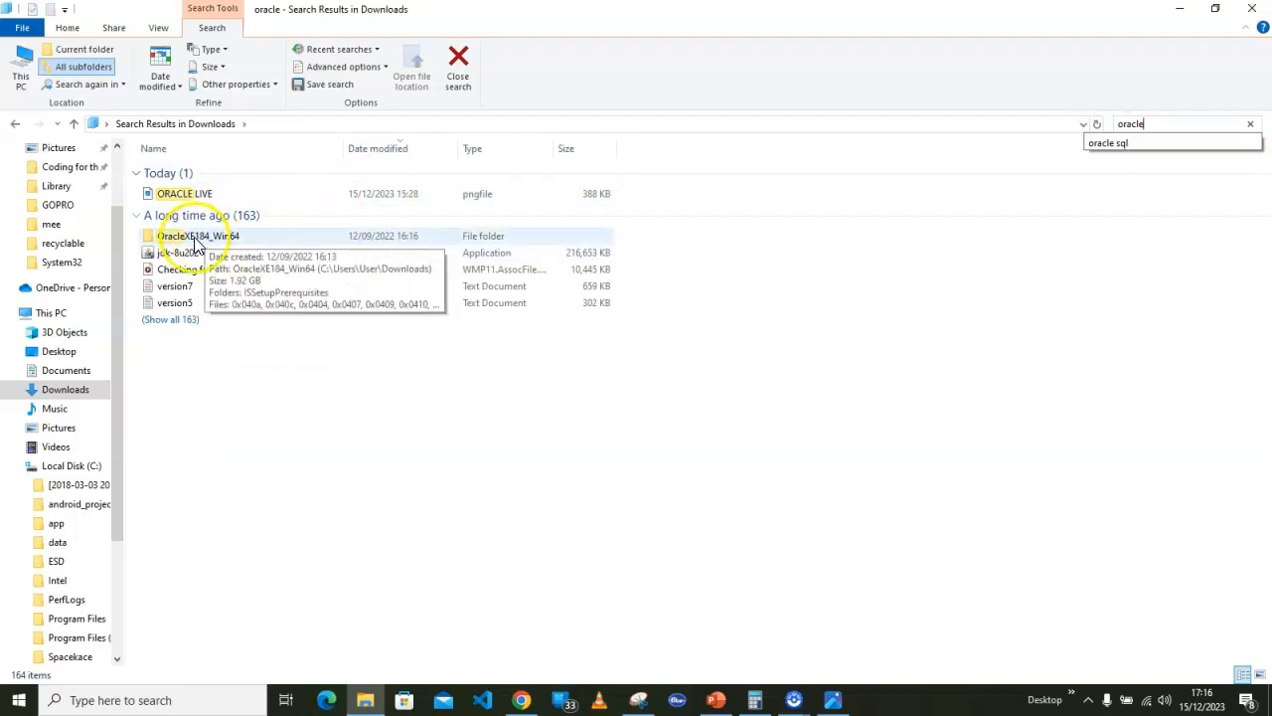
pyautogui.doubleClick(197, 236)
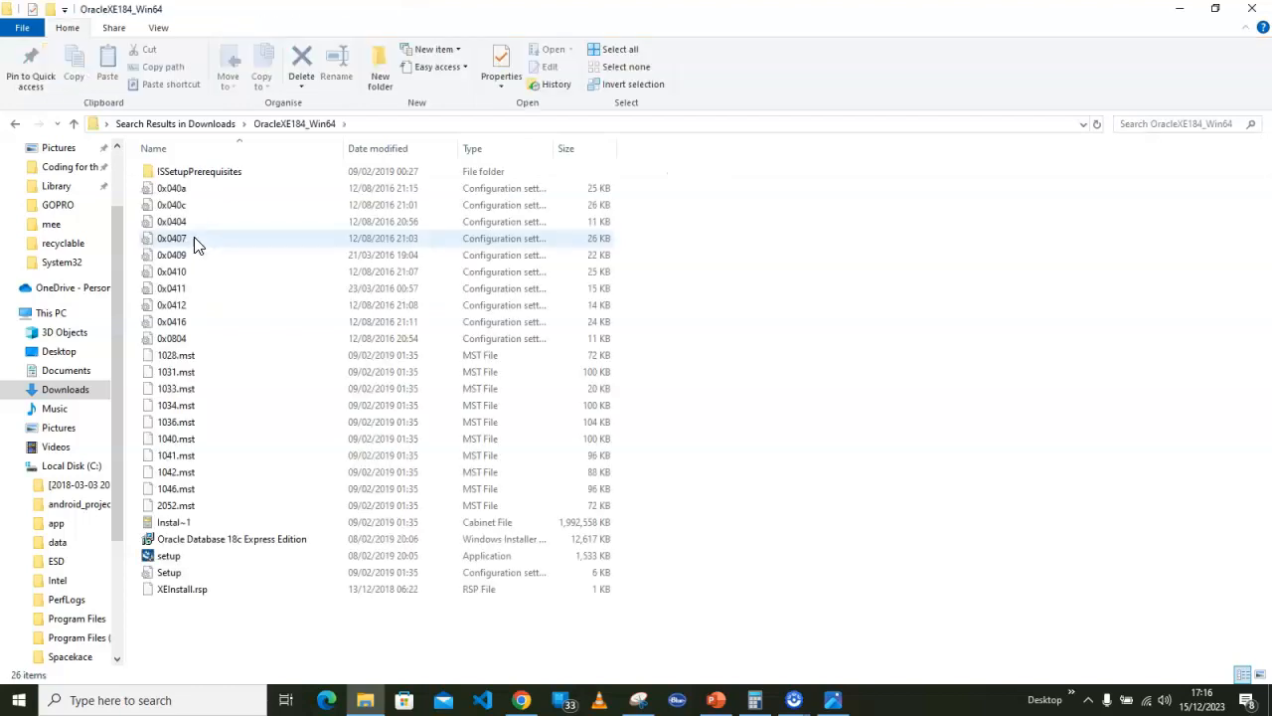
# Bring up the setup application's context menu to run it as administrator.
pyautogui.click(169, 555)
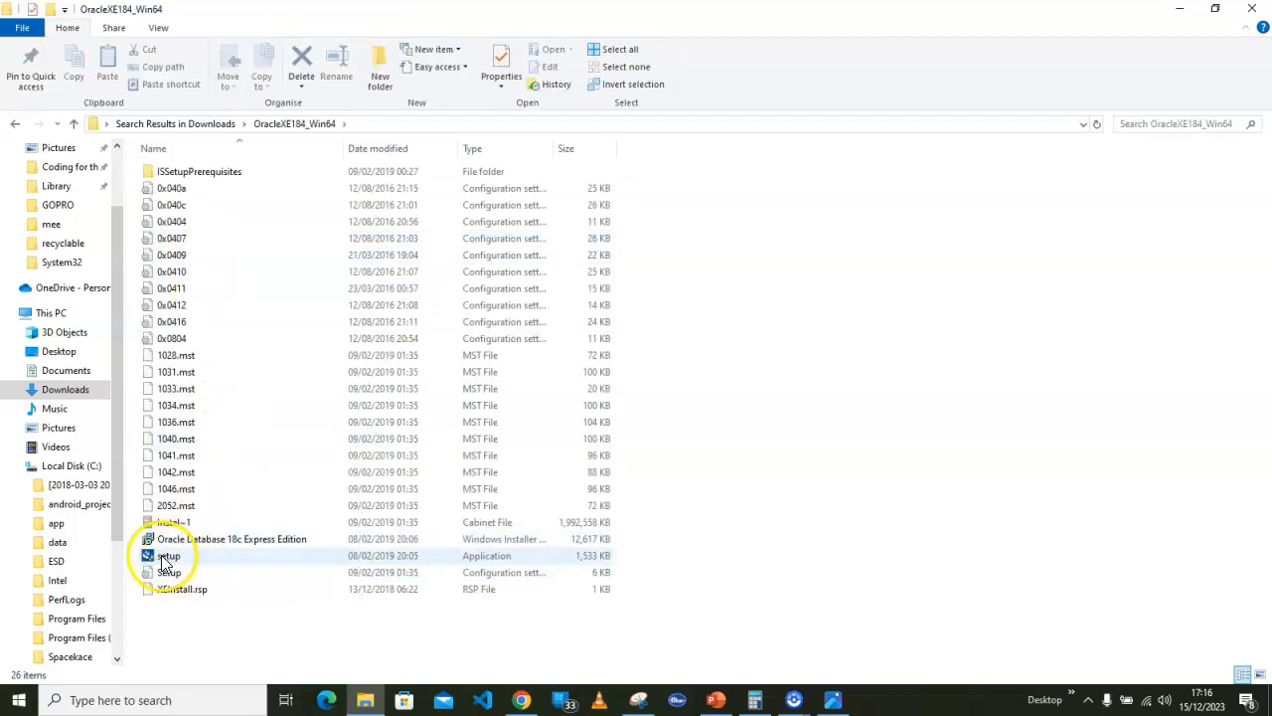
pyautogui.click(169, 554)
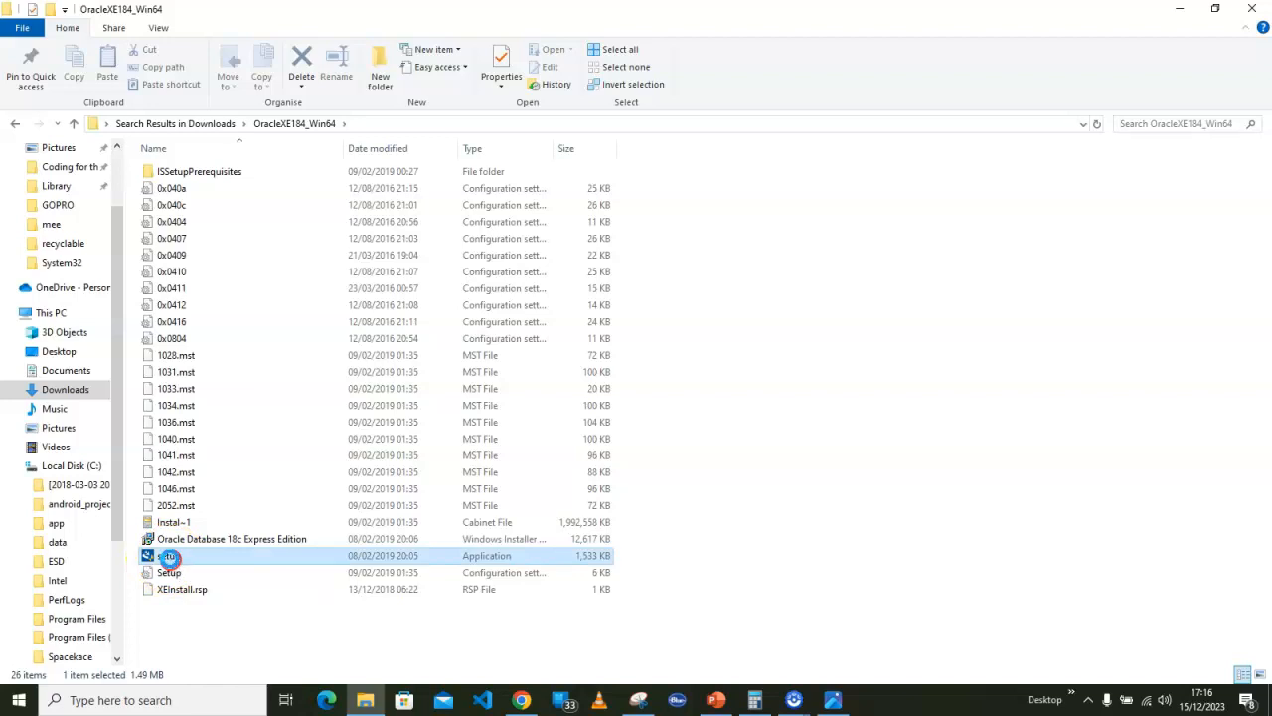
pyautogui.rightClick(171, 554)
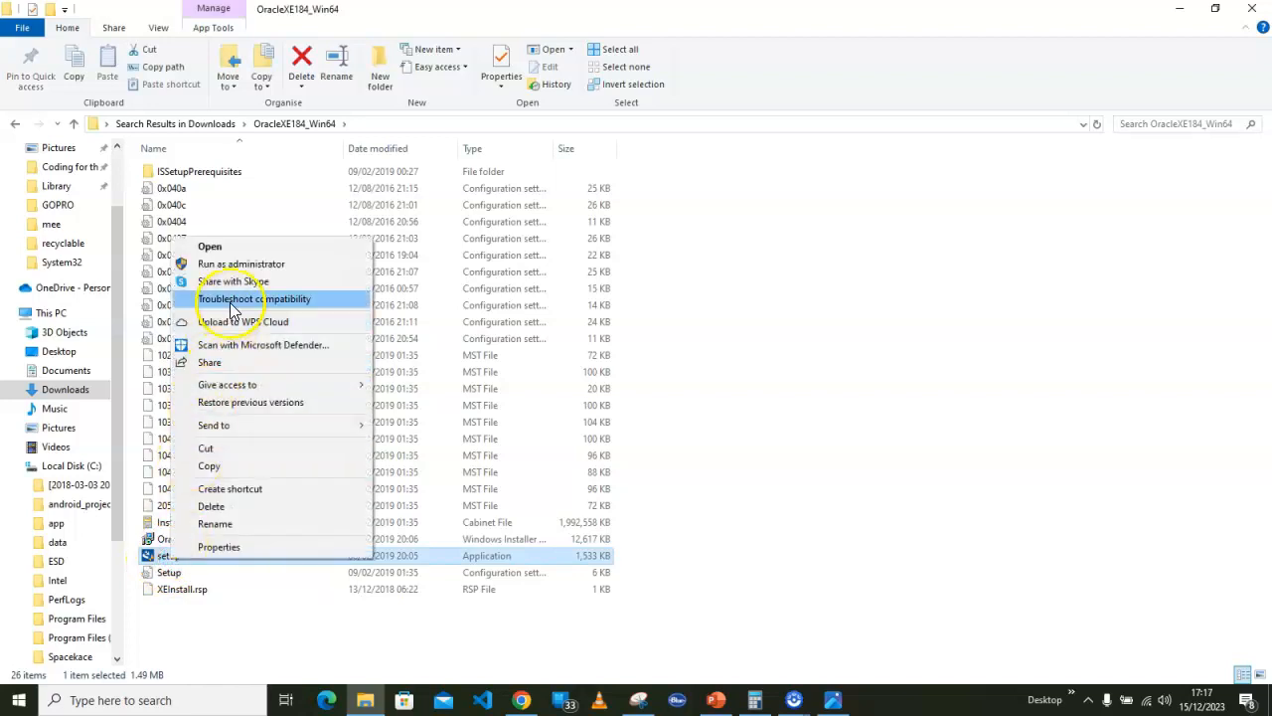
pyautogui.moveTo(238, 264)
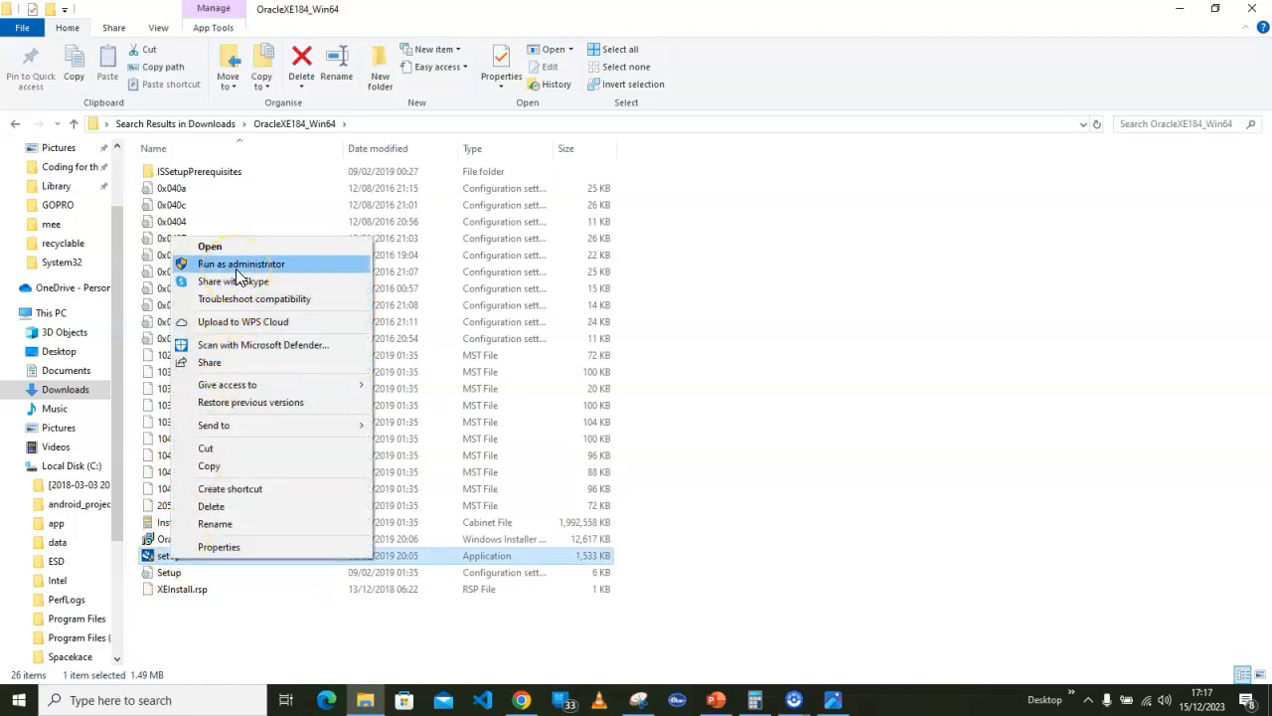